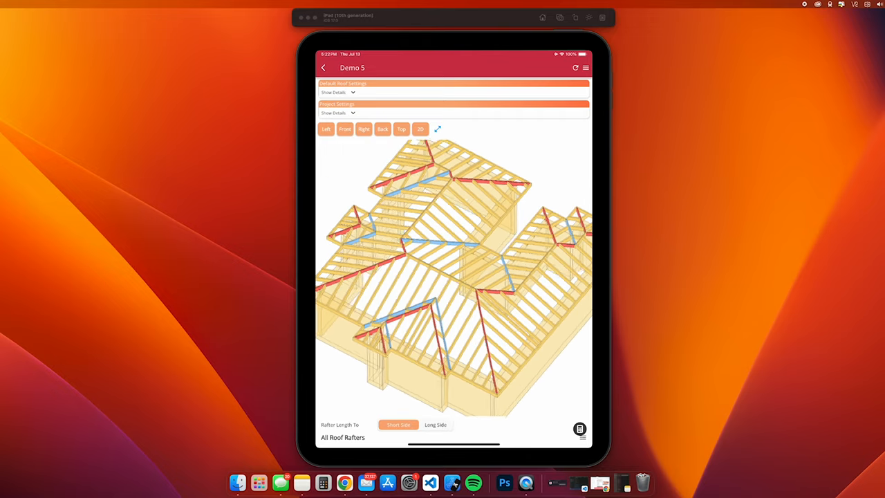
View the Demo 5 roof in top plan view, then go back to the builds list.
left_click(419, 128)
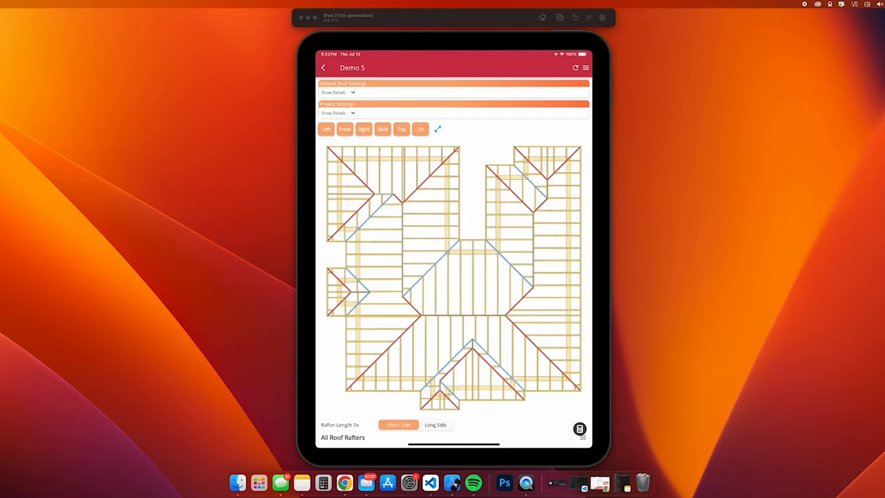
left_click(323, 67)
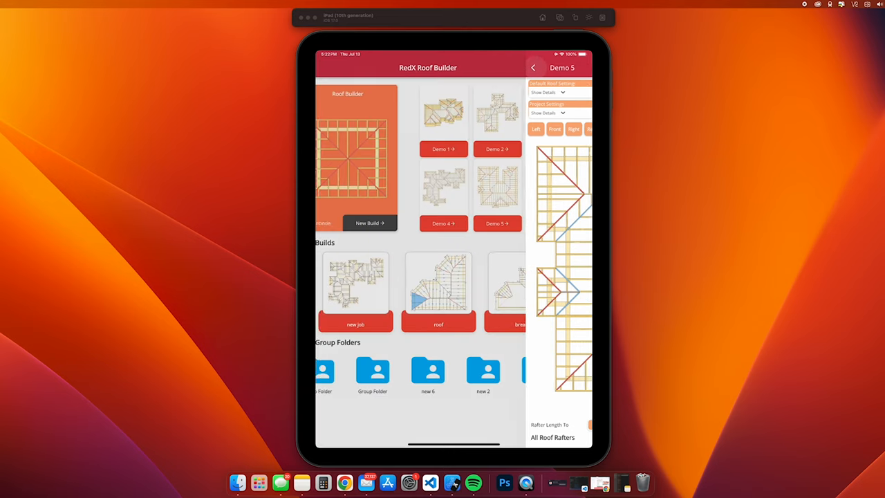
Create a new build and enter a 10-foot first wall length in ft/in units.
left_click(533, 67)
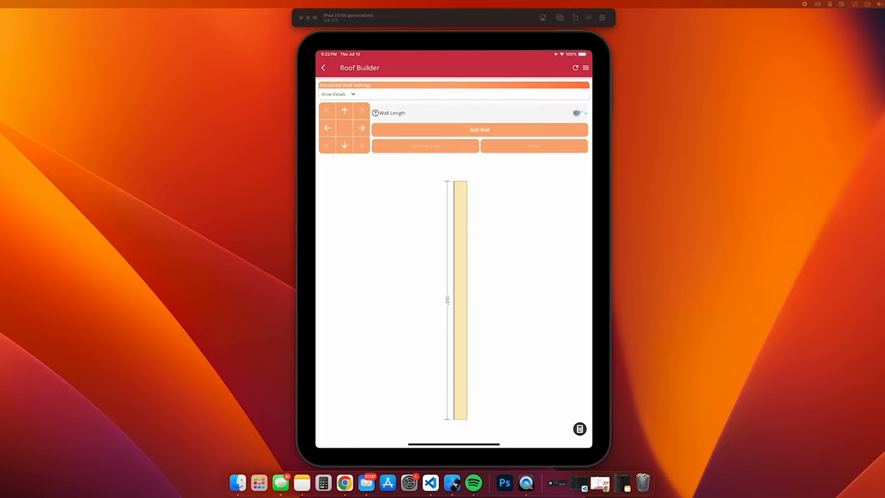
left_click(577, 113)
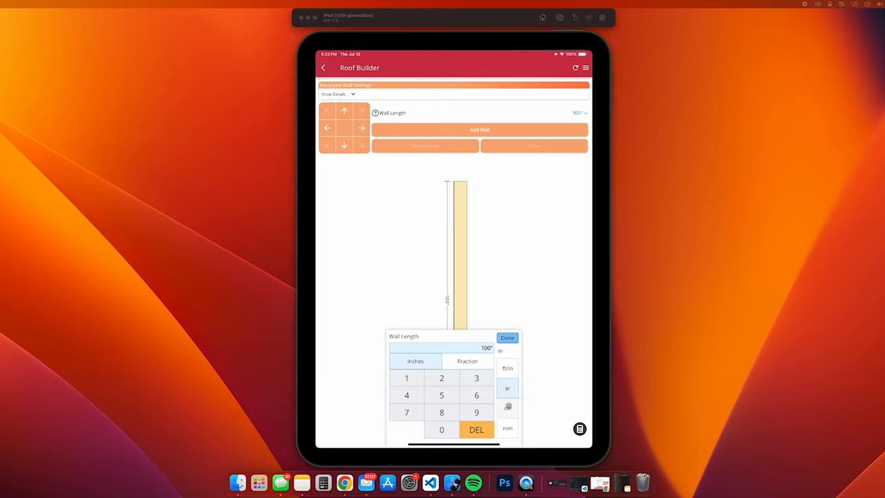
left_click(508, 368)
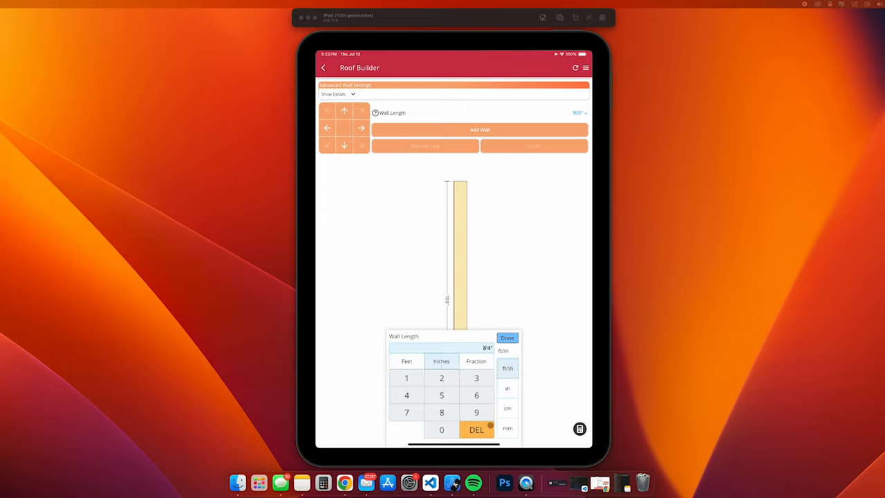
left_click(476, 429)
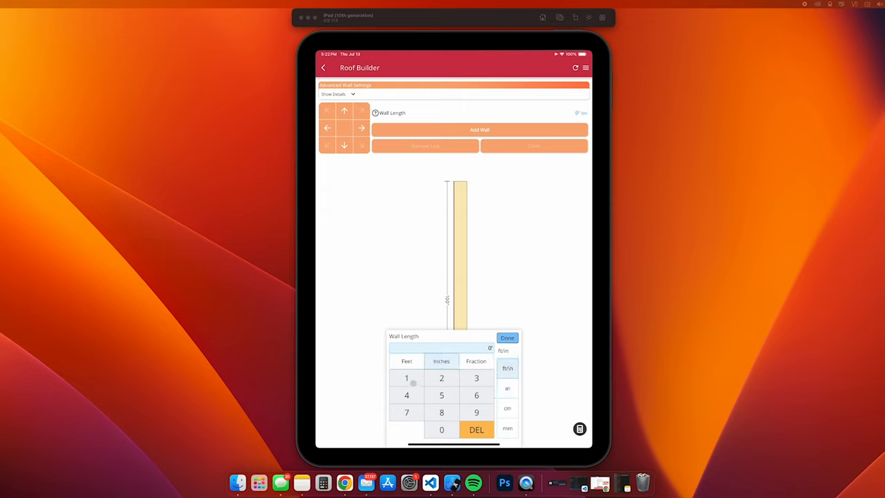
left_click(406, 377)
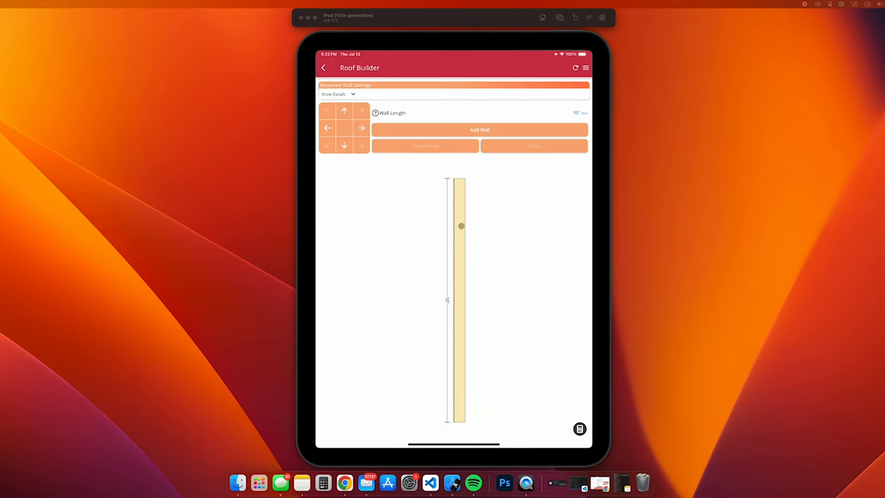
left_click_drag(461, 226, 446, 423)
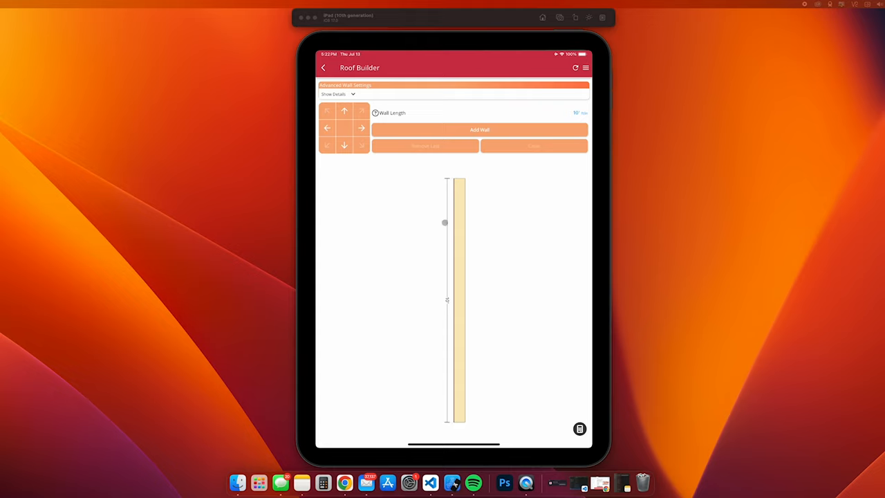
left_click_drag(444, 222, 453, 180)
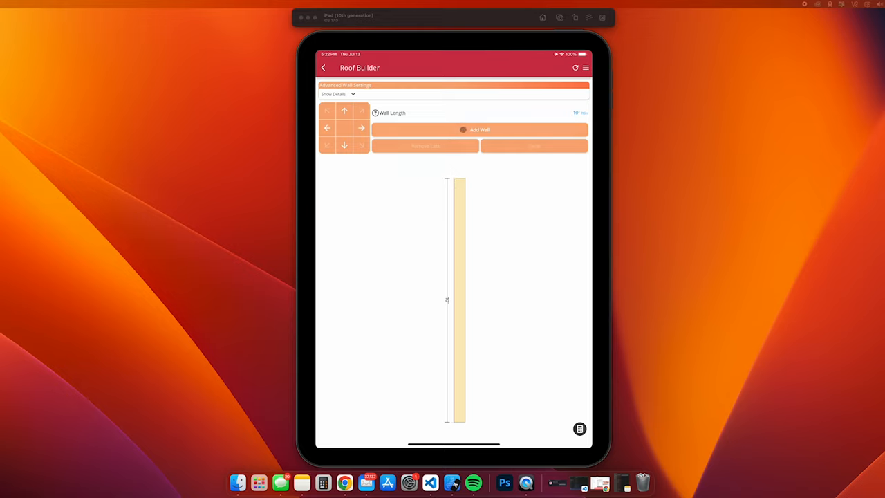
Add 10-foot walls in new directions, then close the four-wall outline into a hip roof.
left_click(479, 129)
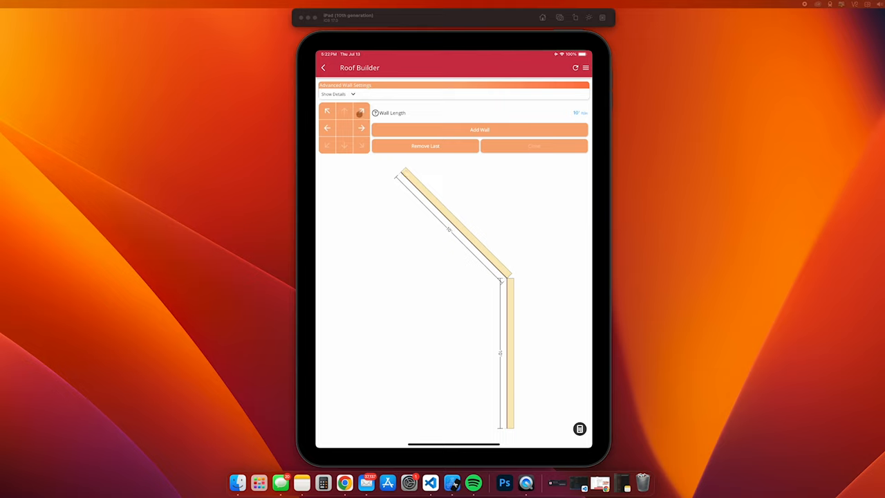
left_click(358, 112)
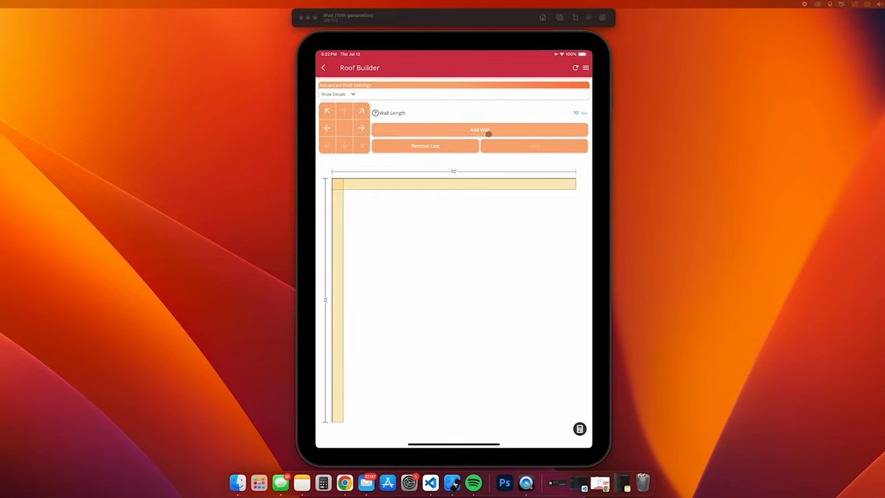
left_click(479, 129)
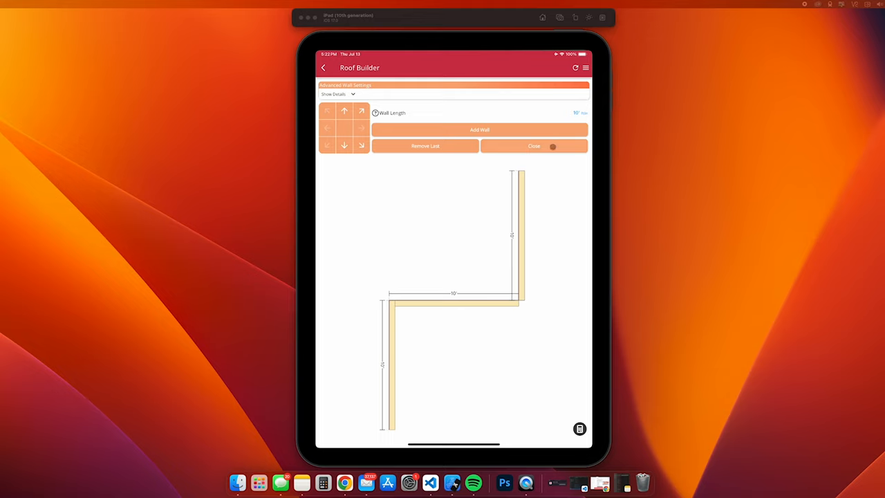
left_click(534, 146)
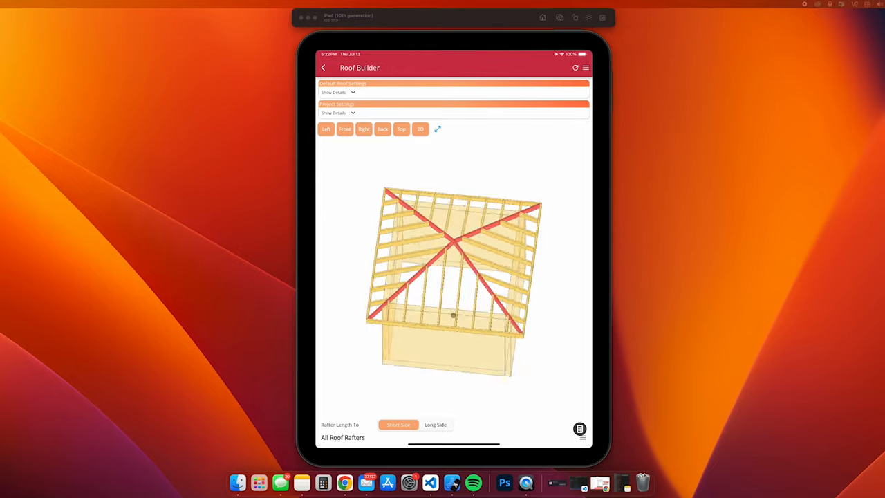
Reset the hip roof build and confirm, leaving a single 8'4" starting wall.
left_click(419, 129)
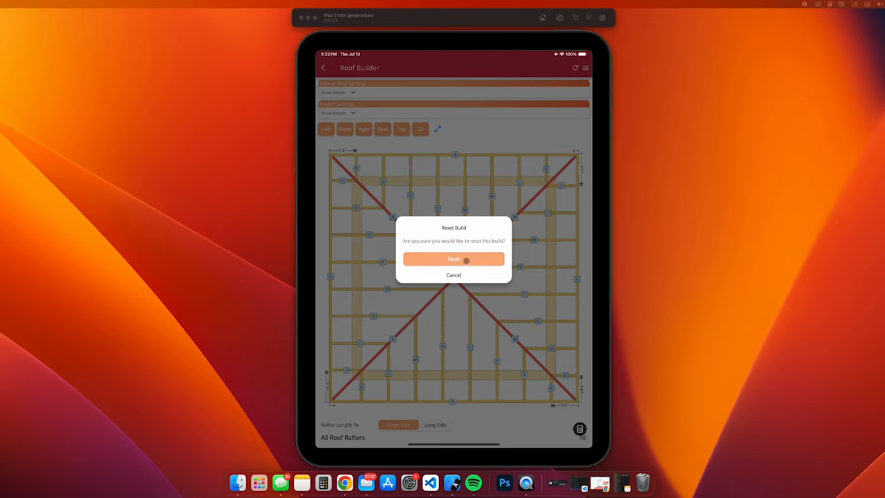
left_click(453, 258)
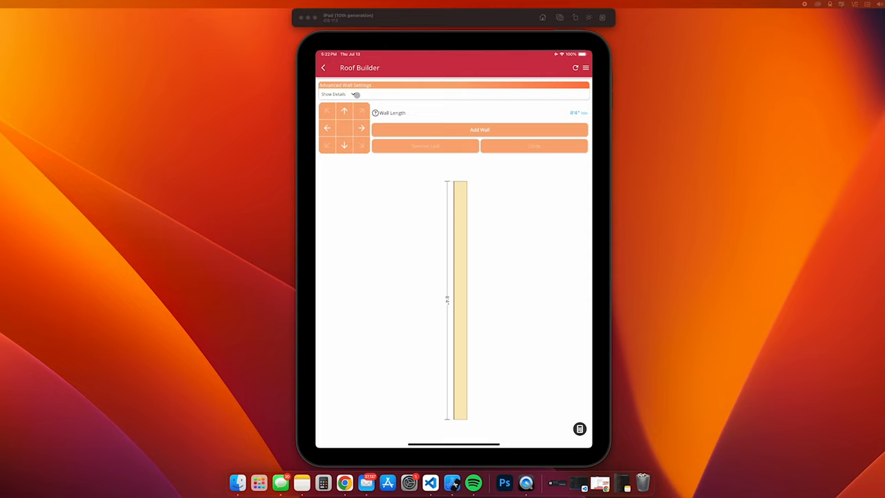
Set the total wall height to 8 feet in advanced settings and add the next wall.
left_click(355, 93)
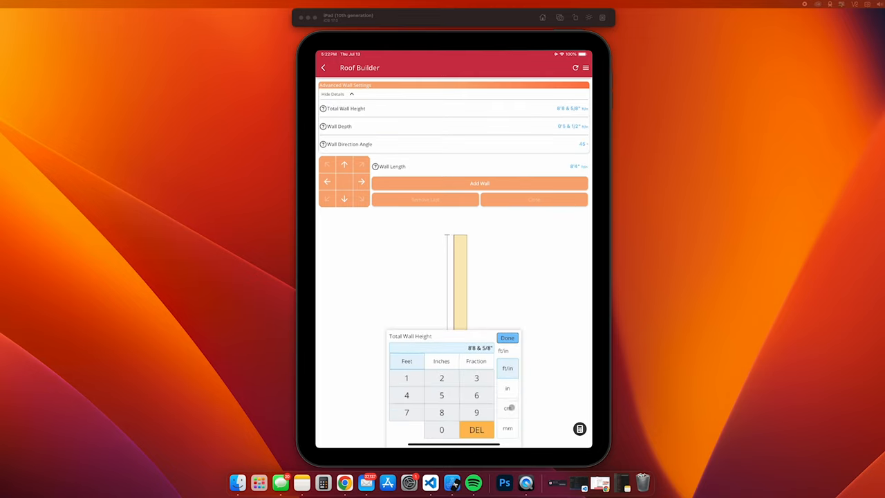
left_click(476, 429)
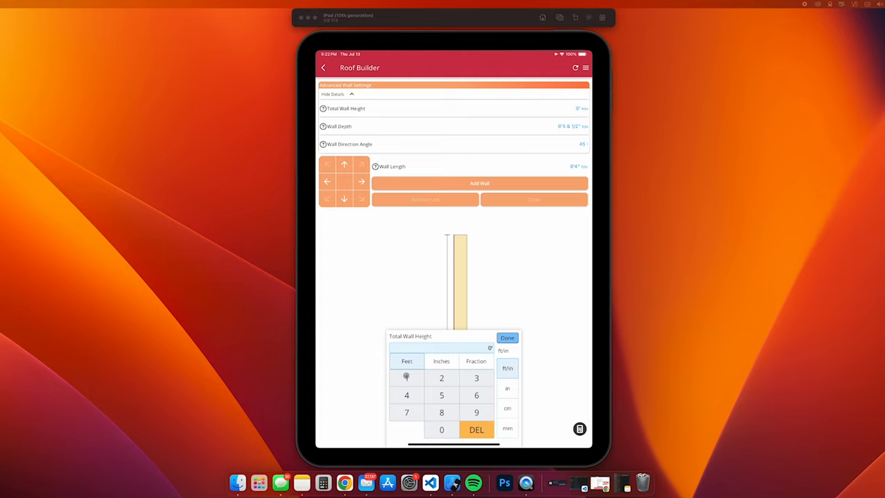
left_click(508, 337)
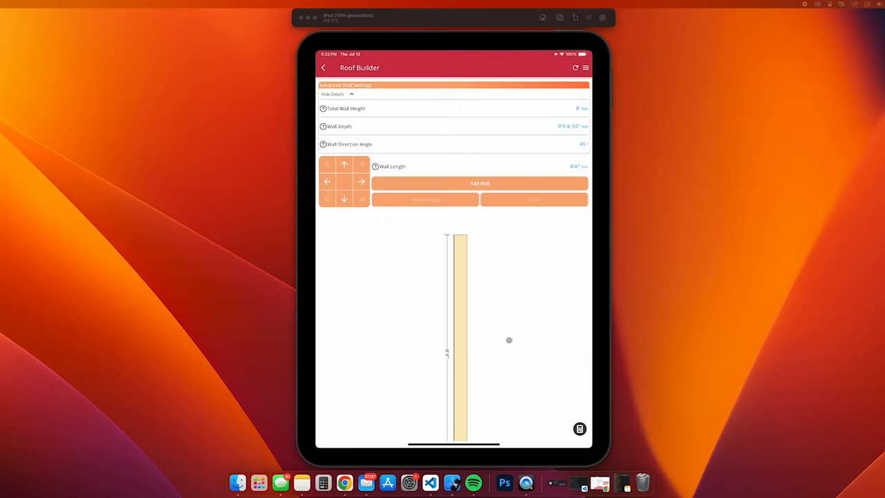
left_click(334, 93)
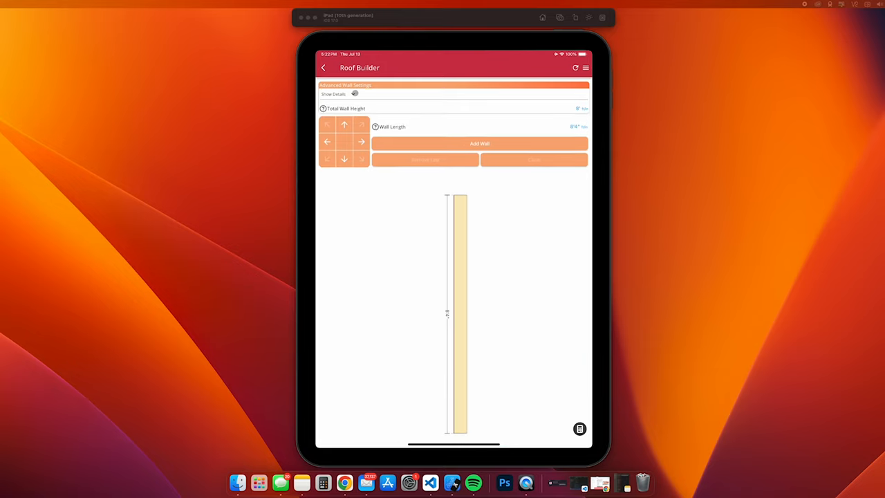
left_click(479, 143)
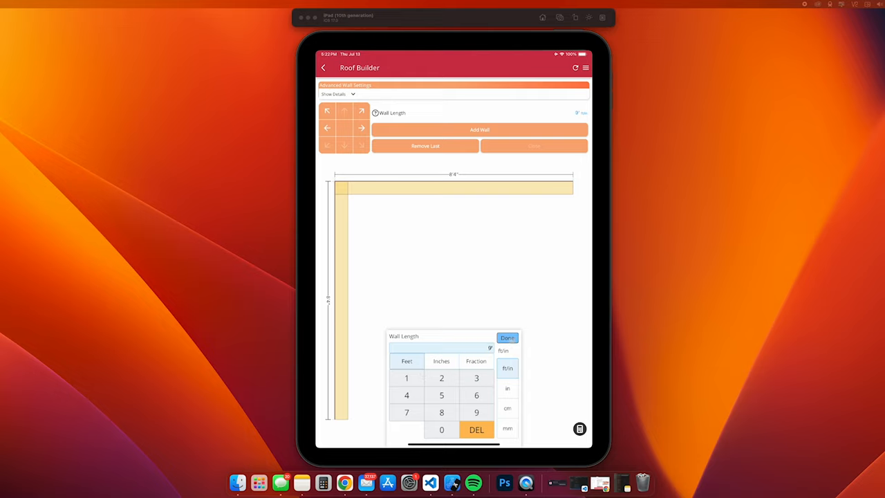
Confirm a 9-foot wall, change the wall height, and enter a 10-foot wall length.
left_click(507, 337)
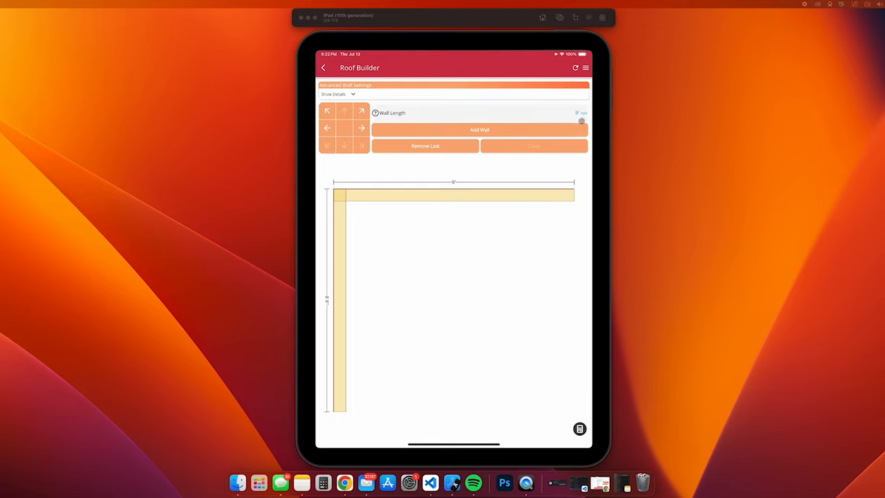
left_click(337, 94)
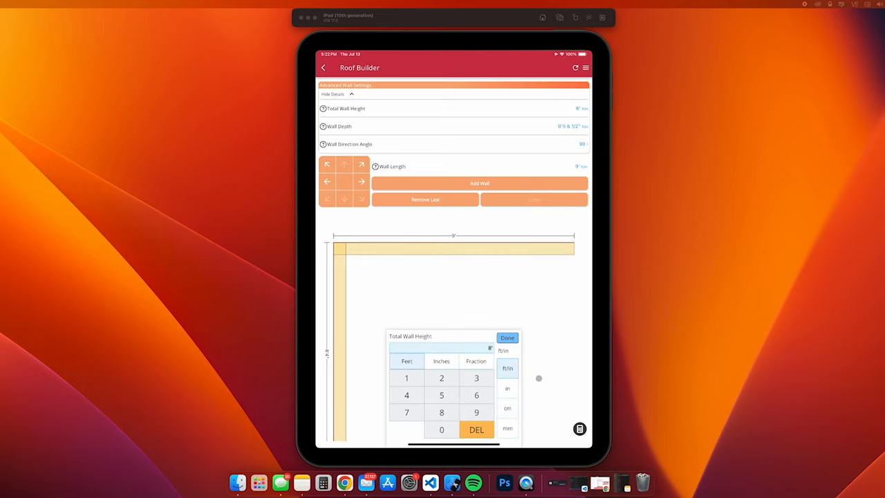
left_click(476, 412)
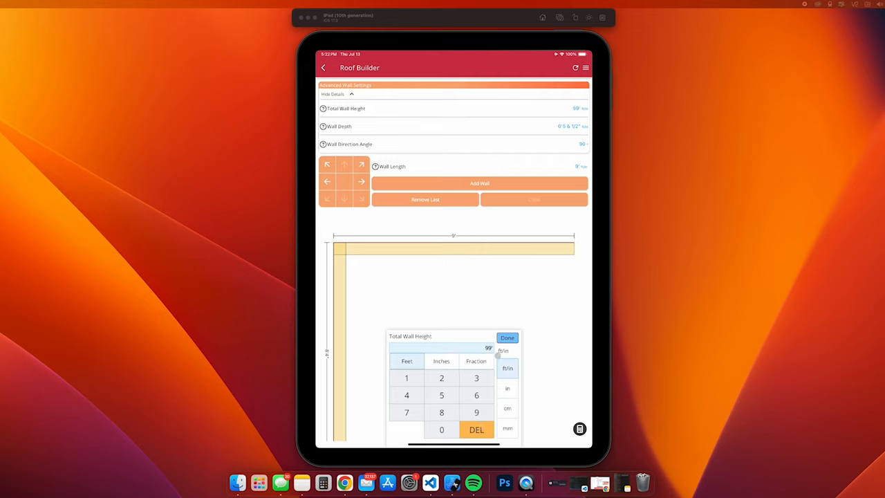
left_click(507, 338)
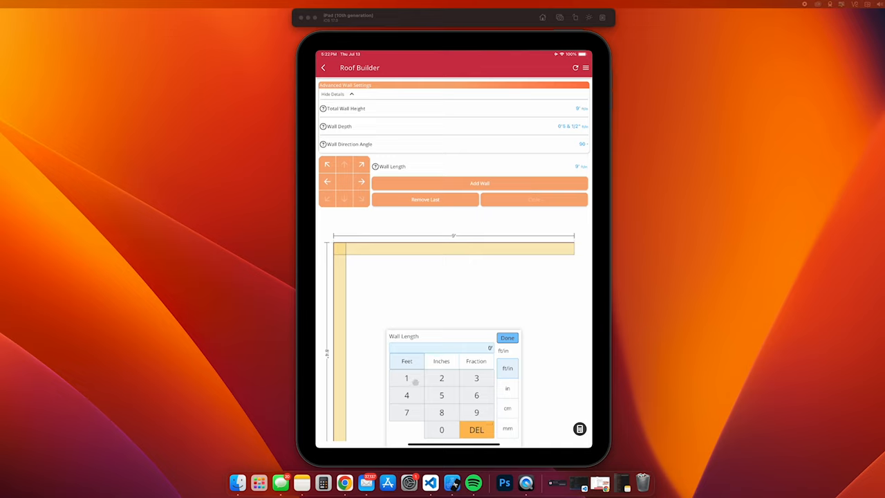
left_click(406, 377)
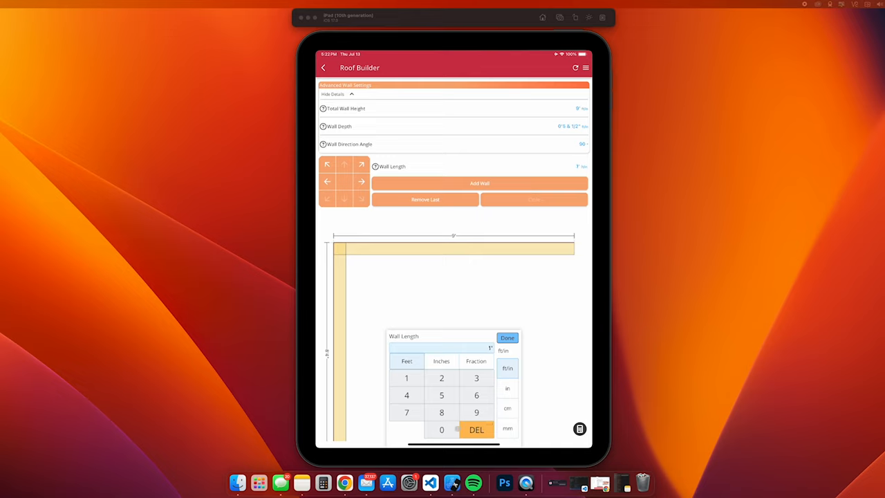
left_click(506, 338)
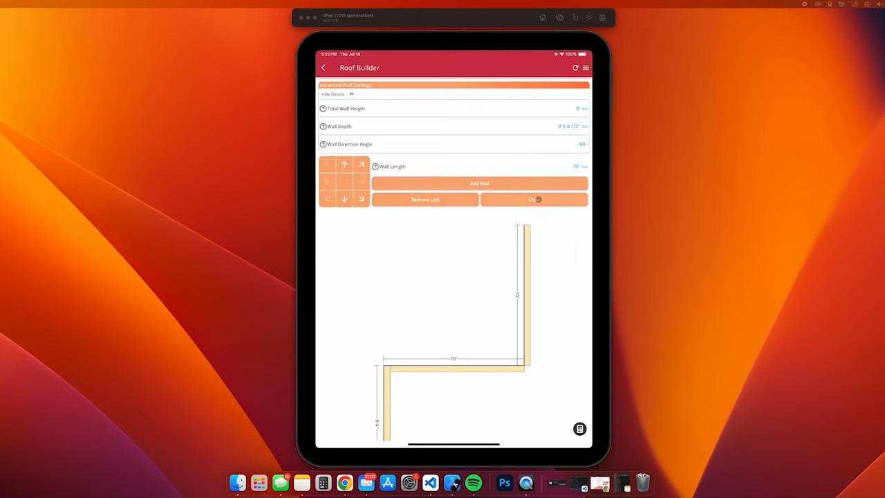
Close the stepped outline into a 3D hip roof, then request a build reset.
left_click(533, 199)
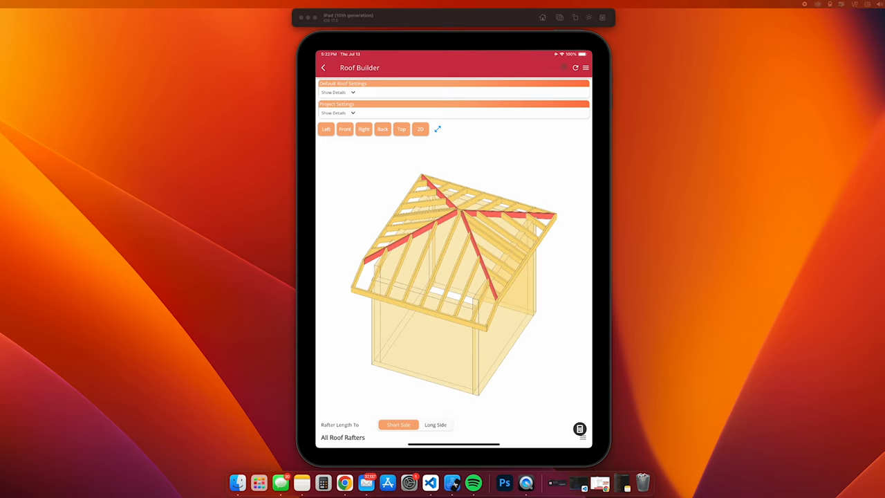
left_click(575, 67)
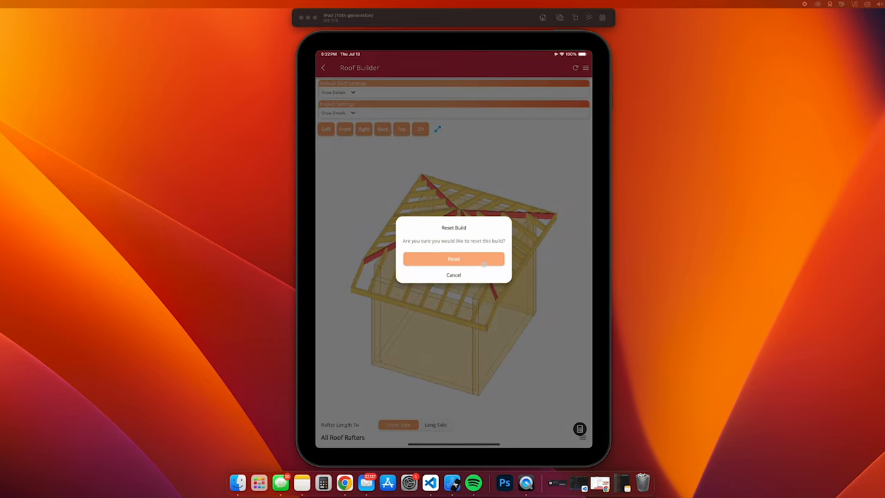
Confirm the reset and point the new wall diagonally up and right.
left_click(453, 258)
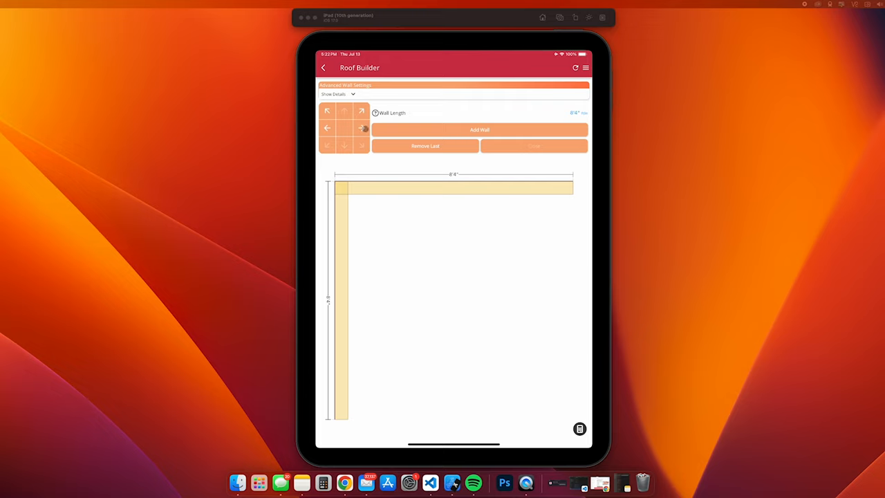
left_click(335, 94)
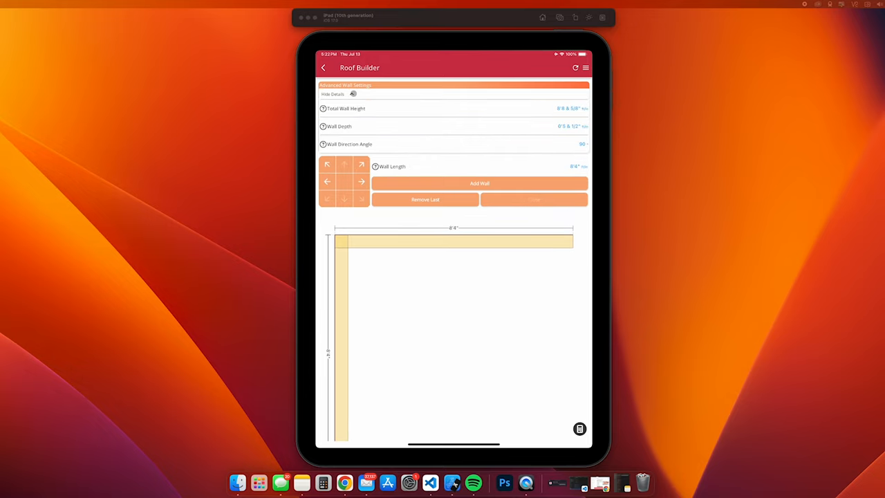
left_click(334, 94)
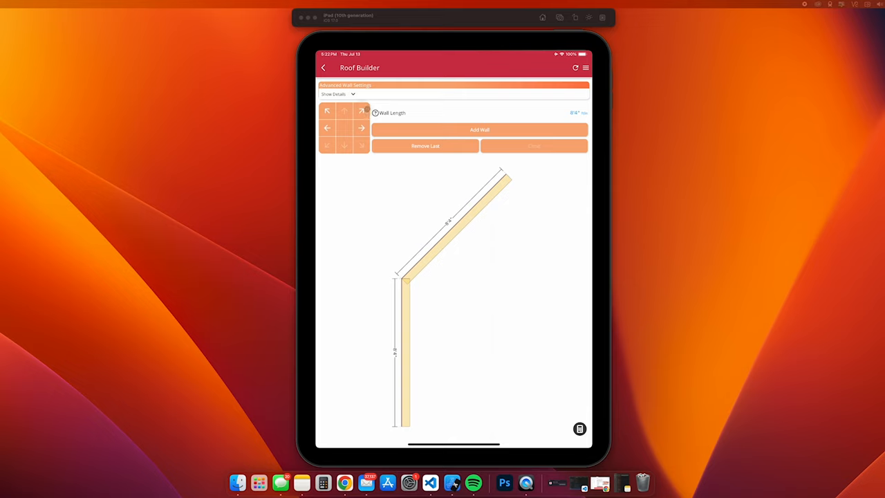
left_click(402, 282)
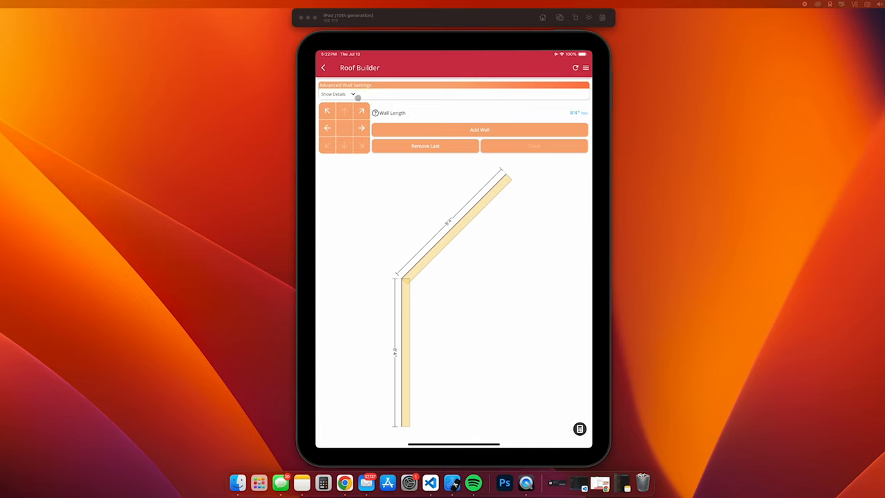
Set the 8'4" wall's direction angle to 67 degrees, replacing an initial 22.
left_click(352, 93)
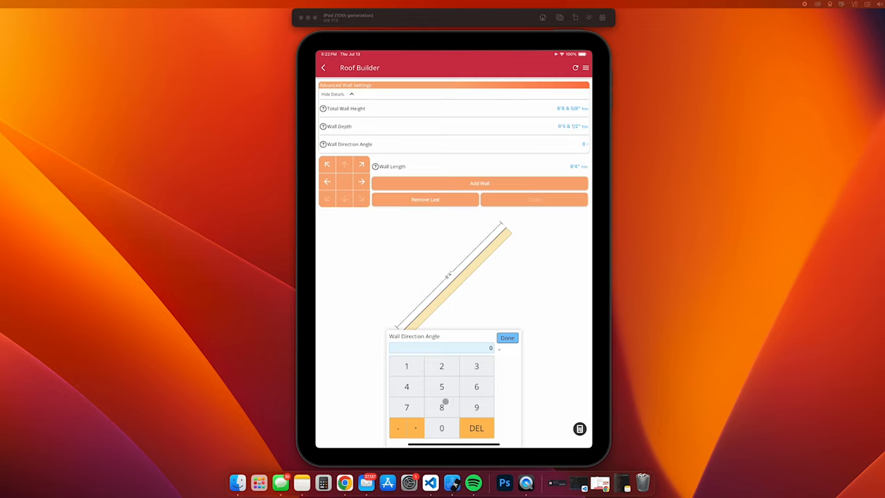
left_click(441, 365)
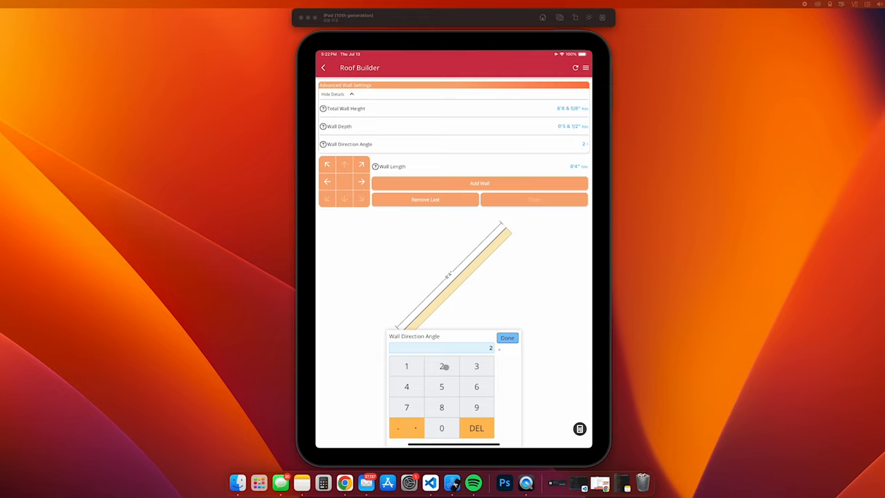
left_click(440, 366)
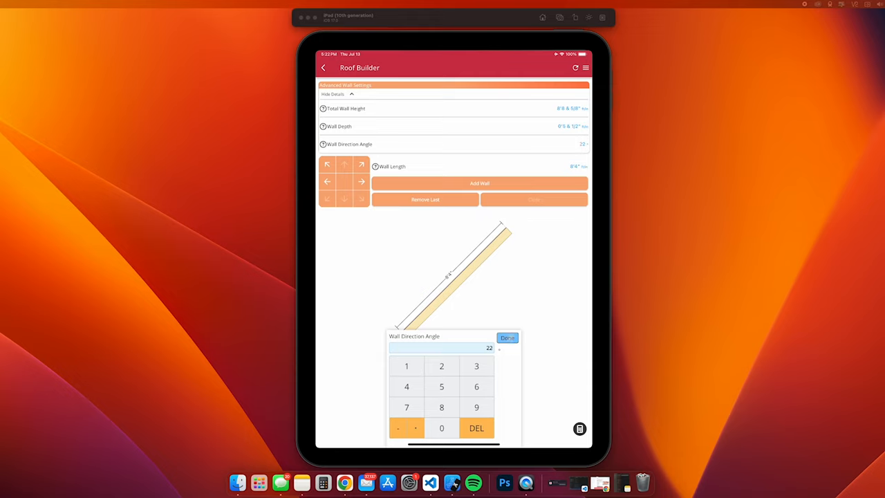
left_click(508, 338)
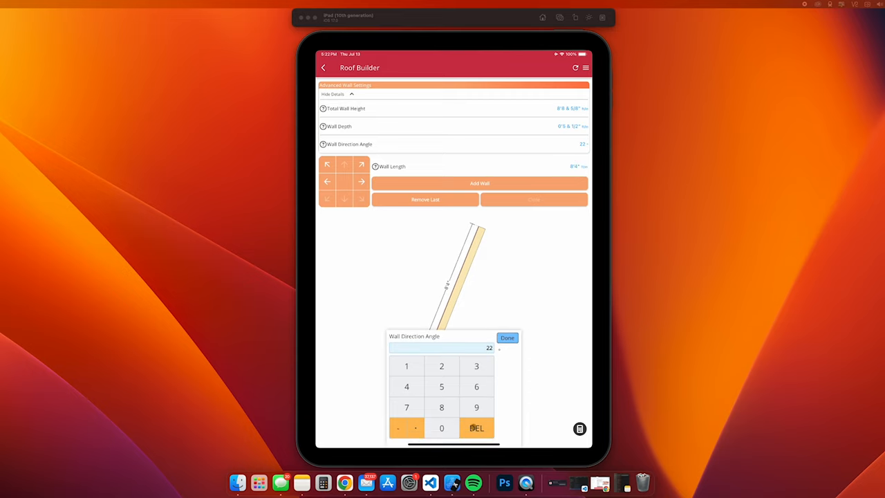
left_click(476, 427)
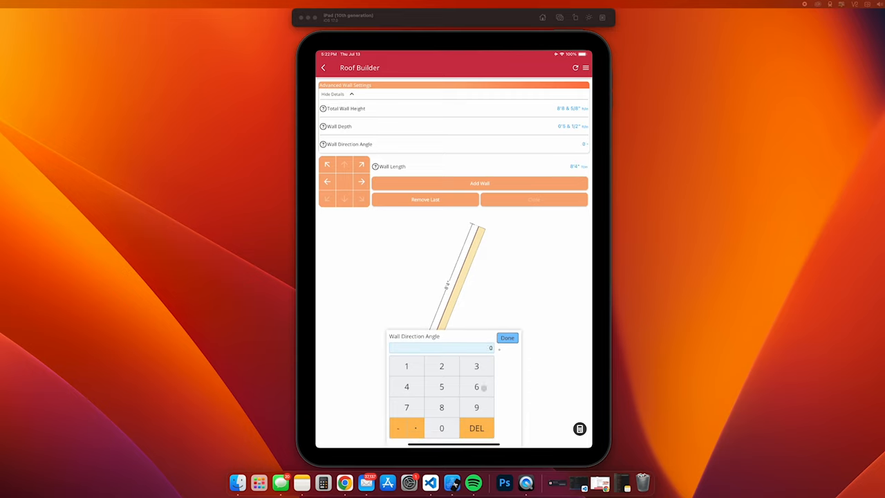
left_click(477, 386)
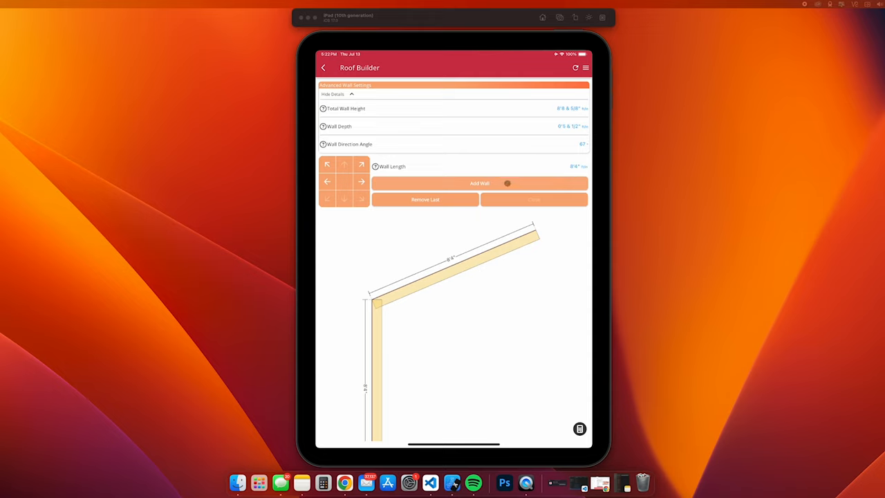
Add the angled wall, then continue with stepped walls of 2, 5, 1, 3 and 5 feet.
left_click(479, 182)
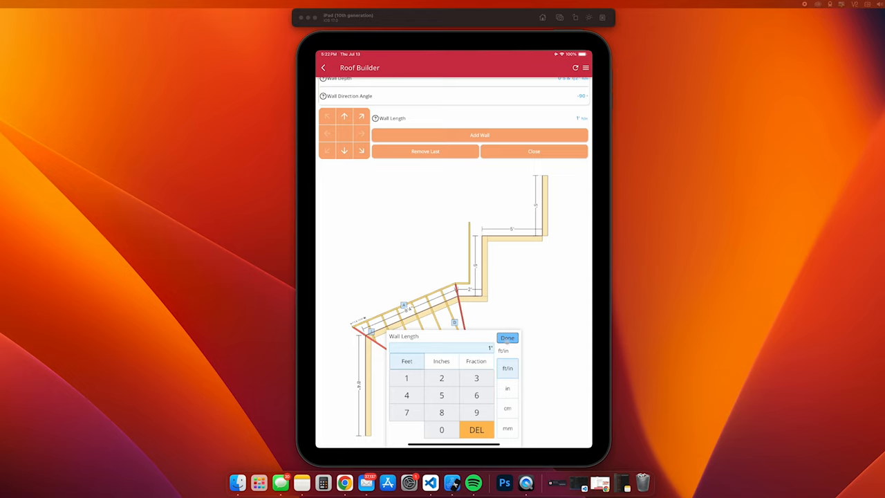
left_click(508, 337)
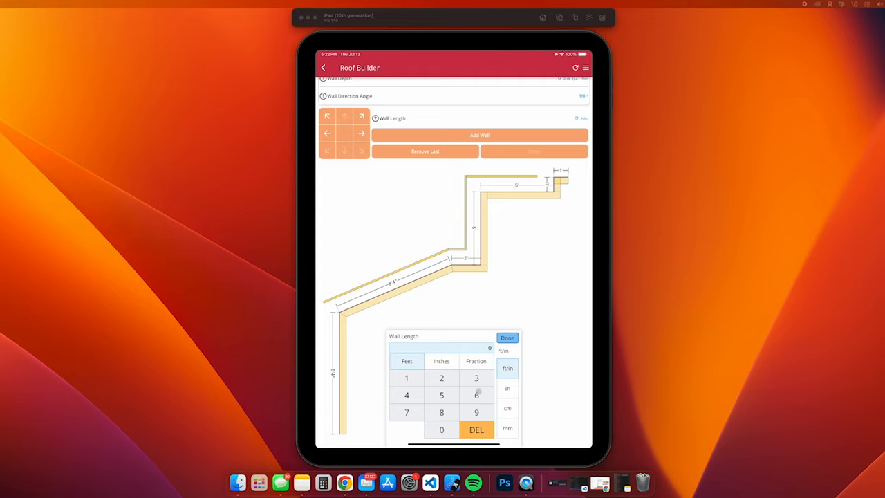
left_click(507, 337)
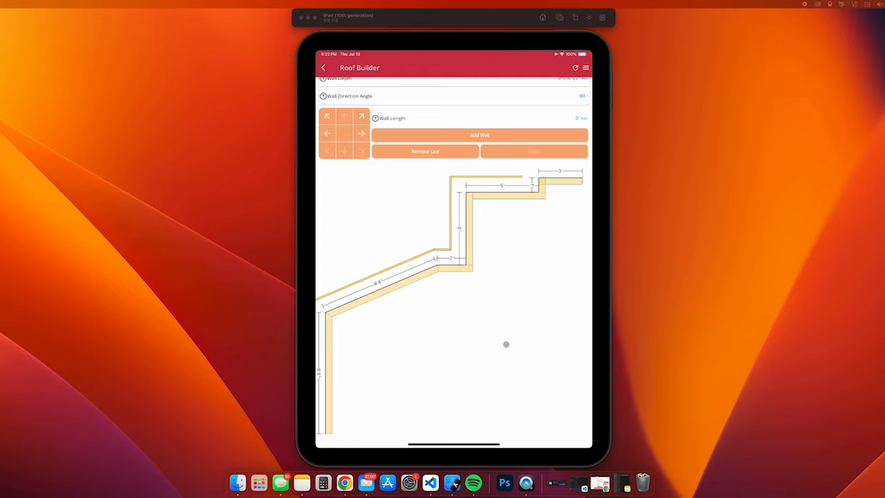
mouse_move(428, 280)
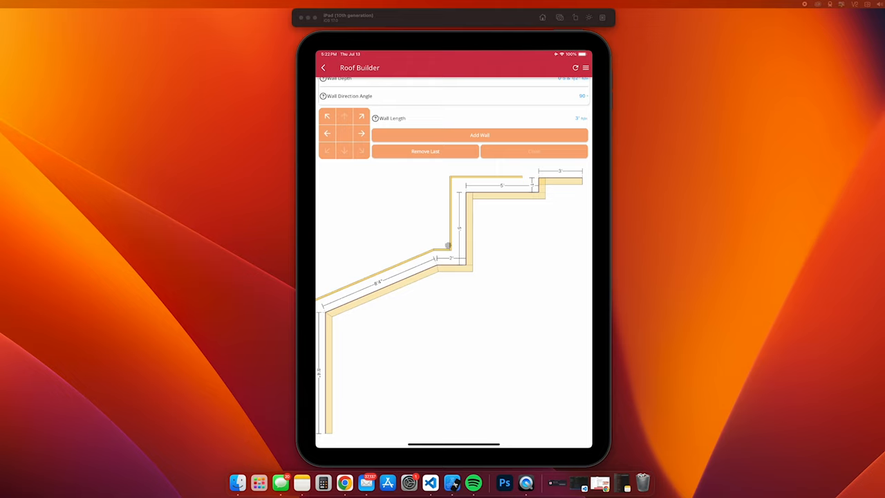
mouse_move(503, 208)
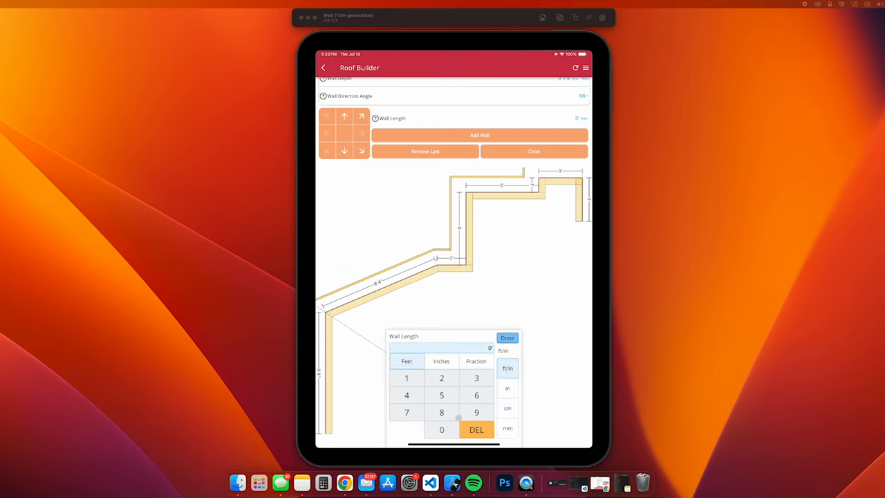
left_click(508, 337)
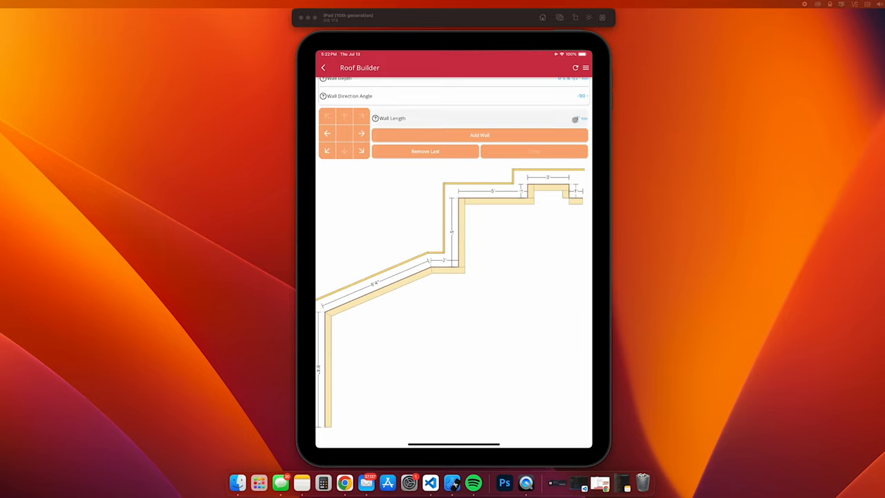
left_click(484, 117)
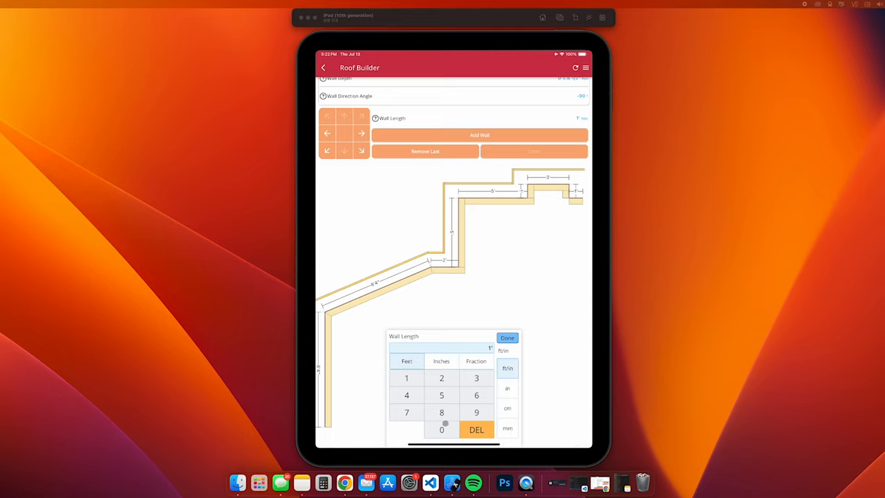
left_click(441, 394)
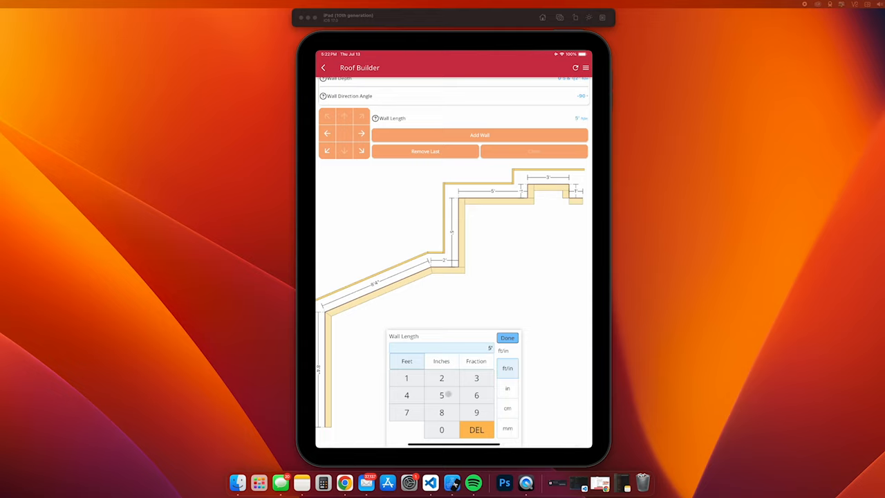
left_click(507, 337)
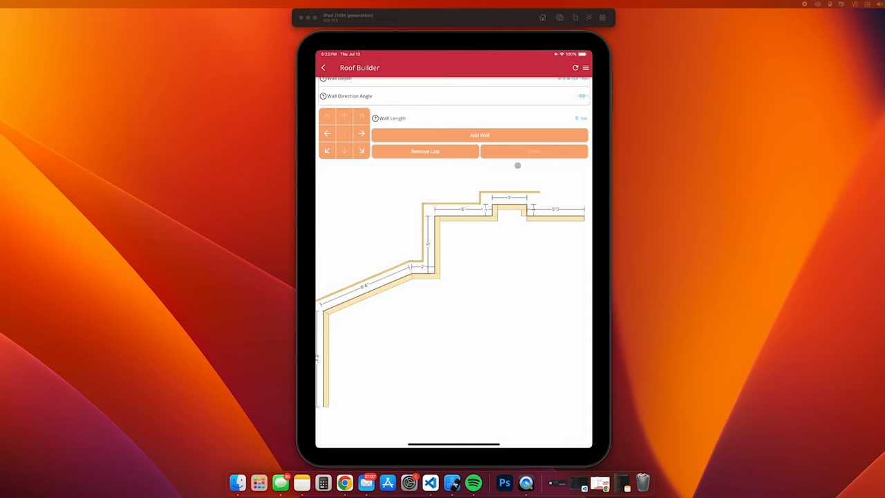